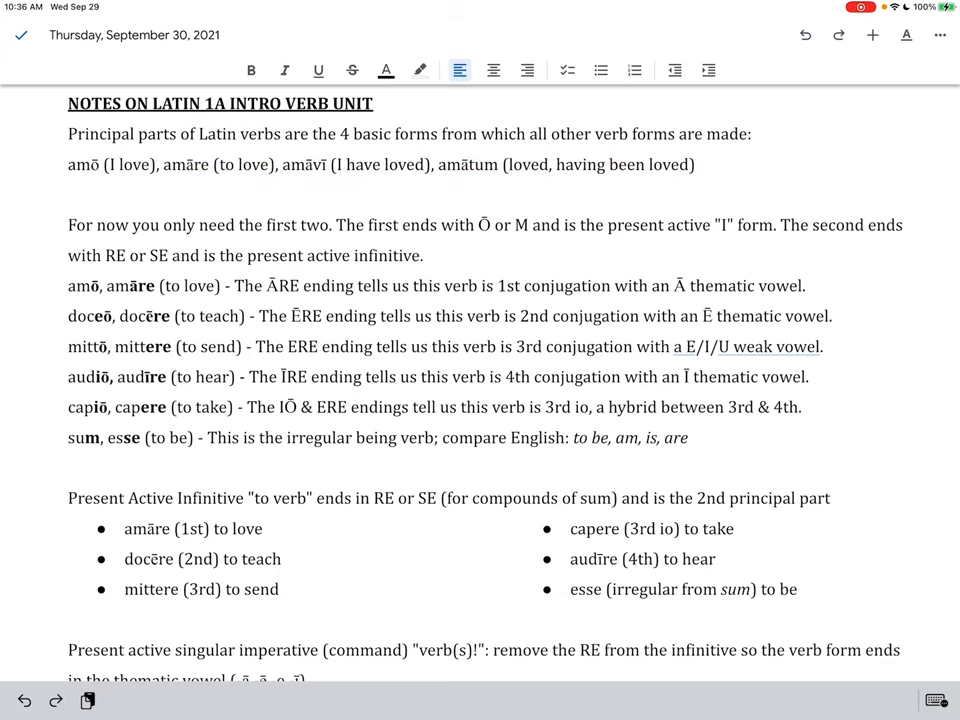
scroll("down", 3)
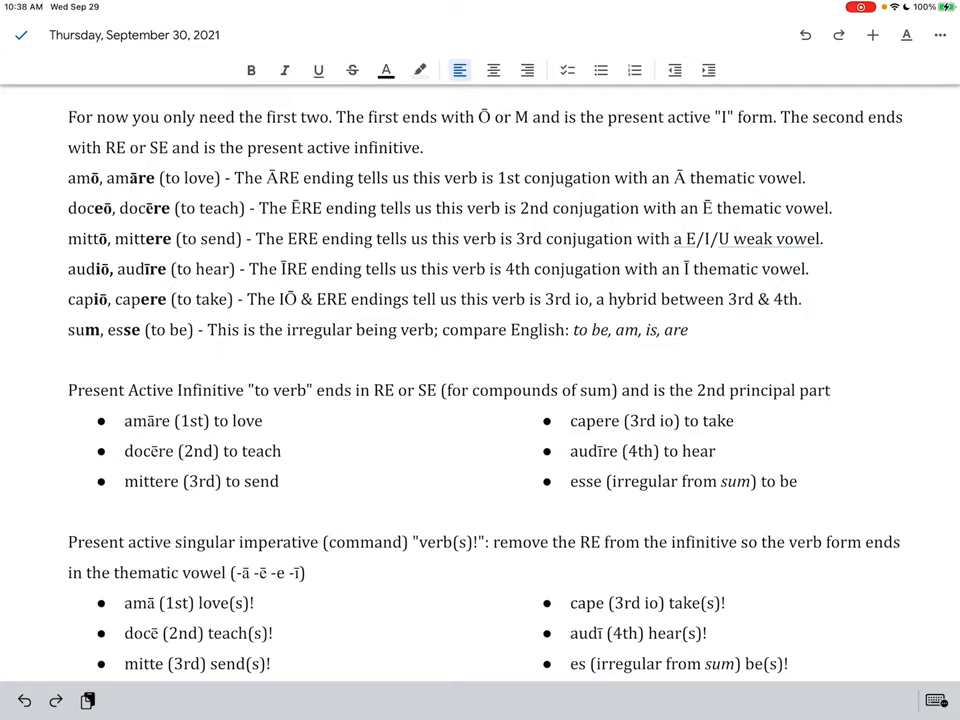
double_click(140, 238)
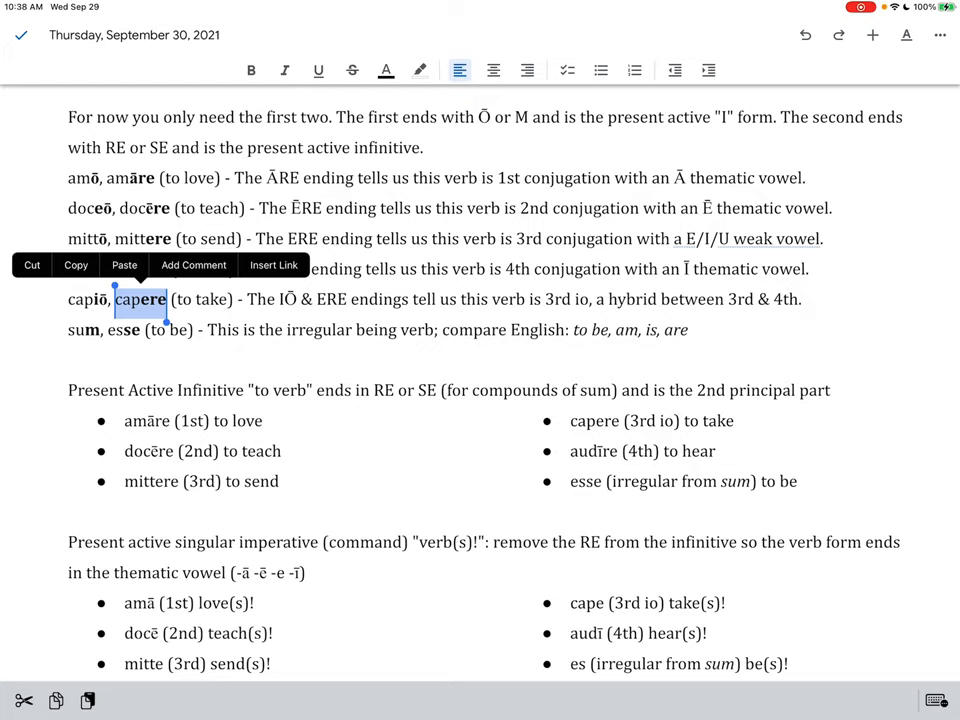
double_click(124, 328)
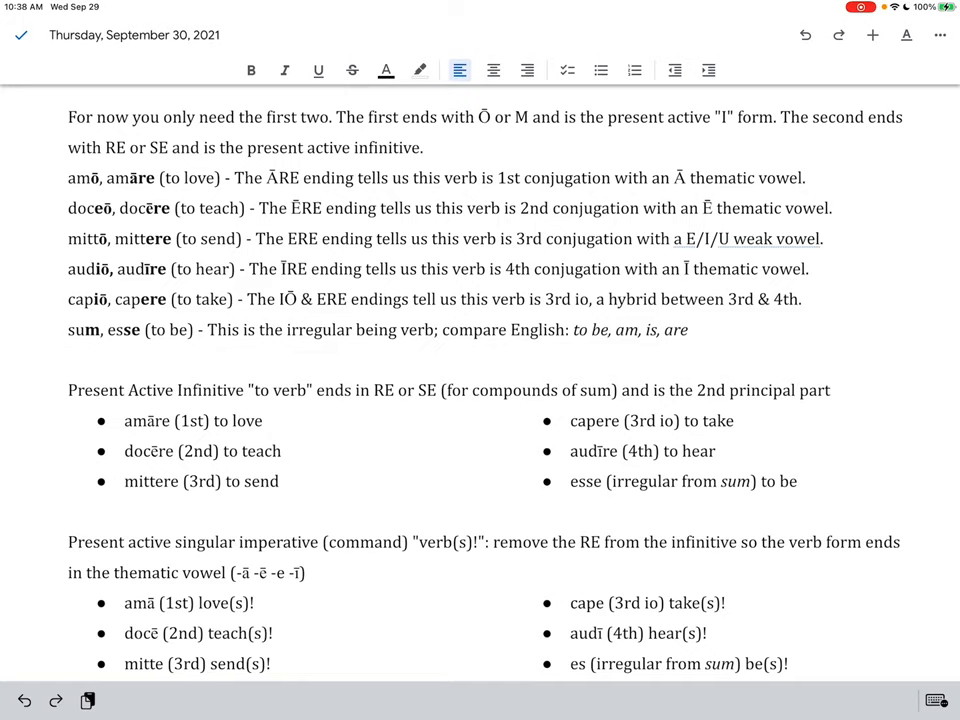
left_click(68, 360)
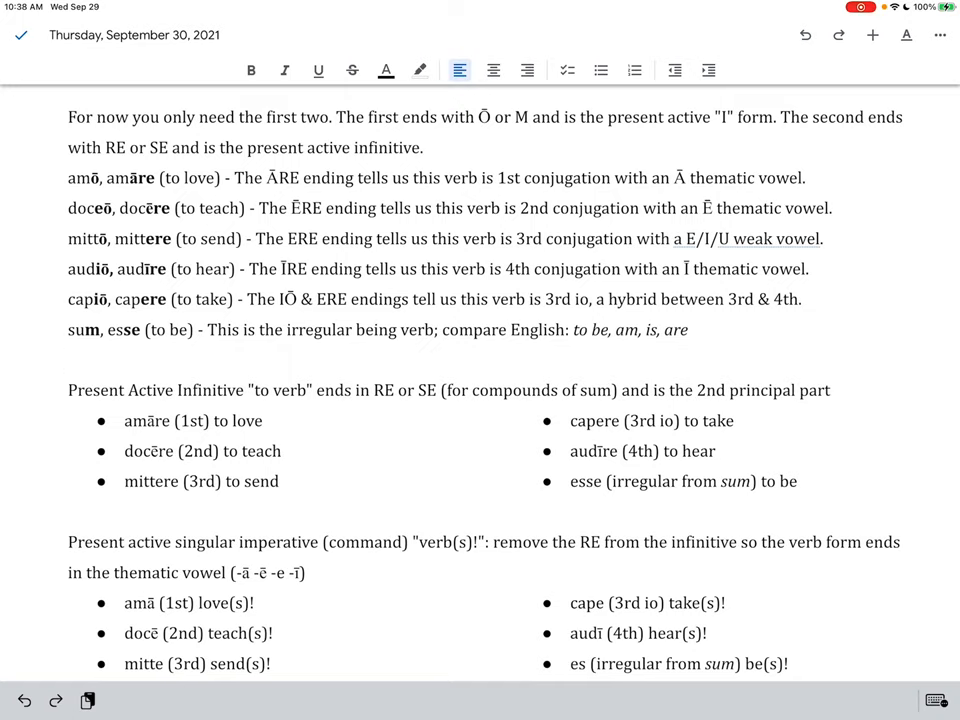
left_click(68, 360)
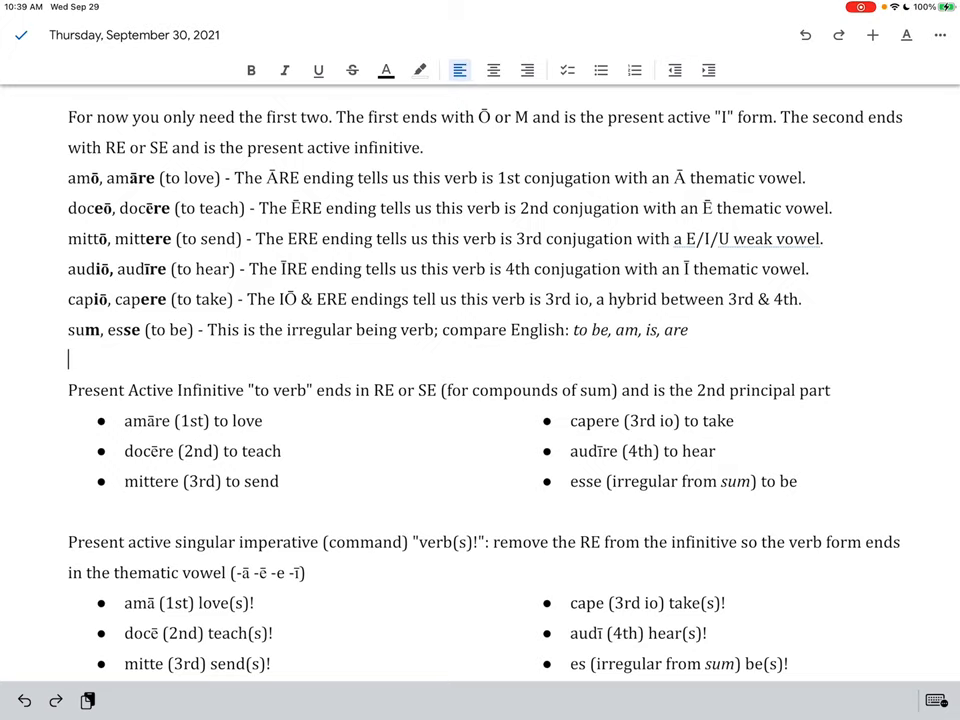
scroll("down", 3)
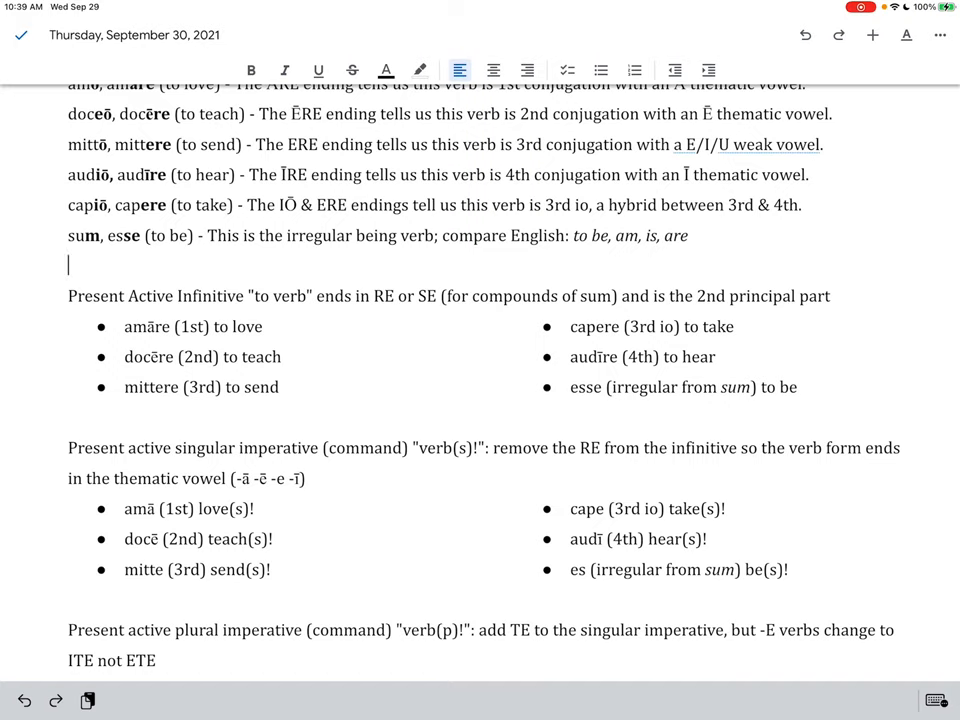
scroll("down", 3)
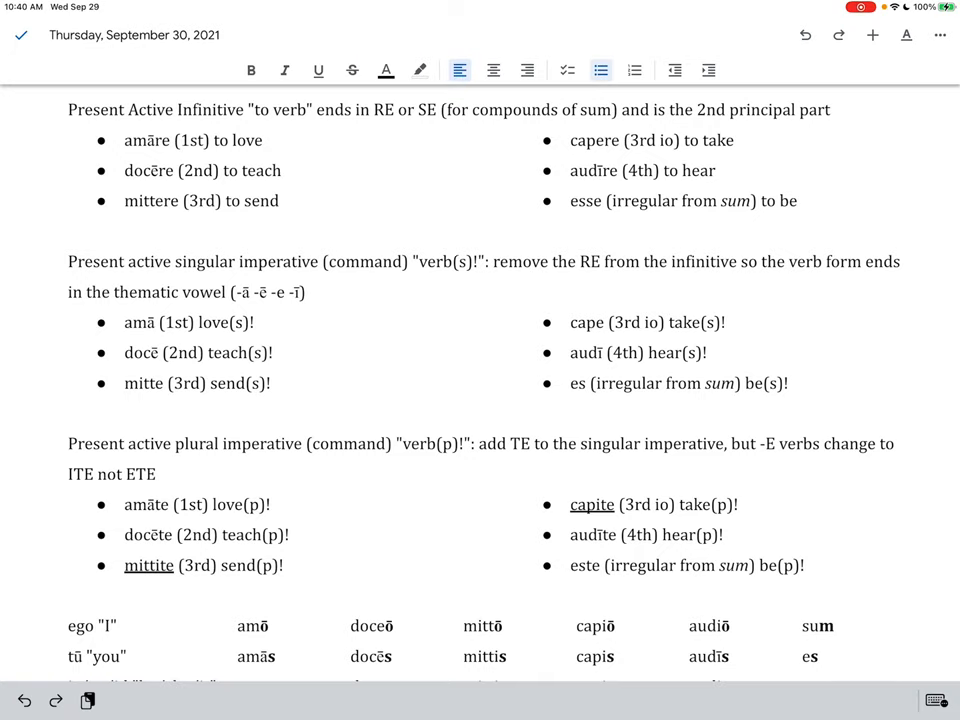
scroll("down", 3)
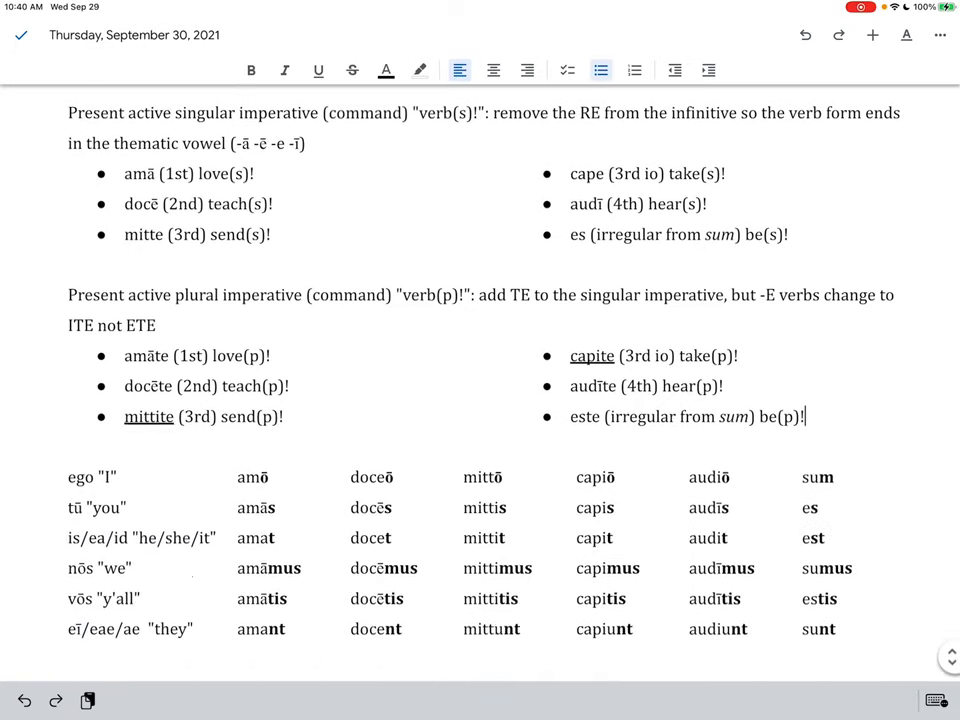
scroll("down", 3)
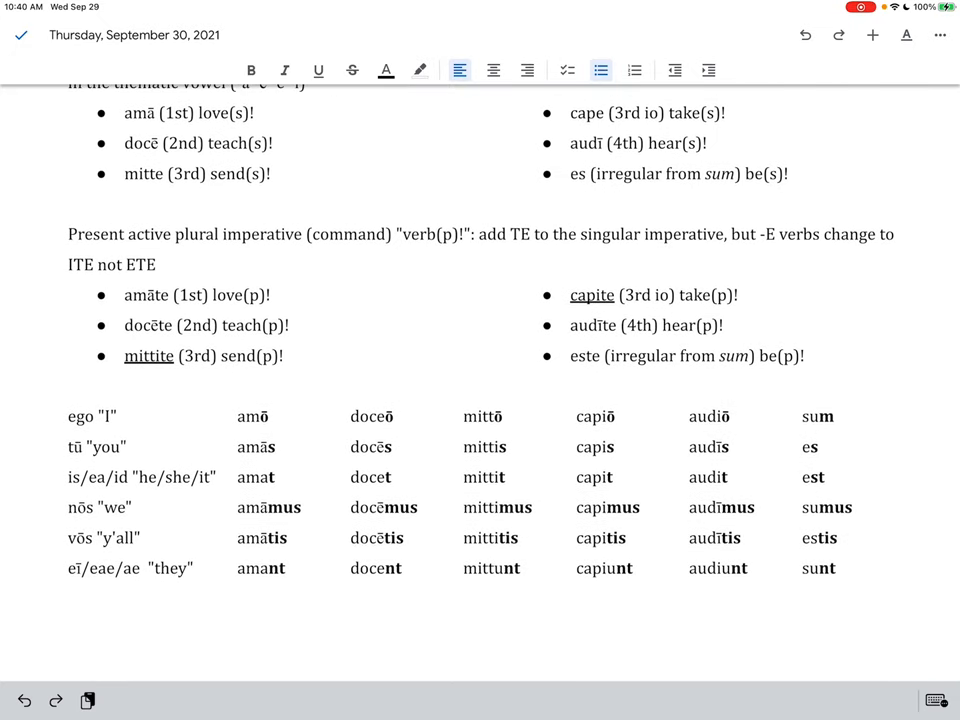
left_click(806, 356)
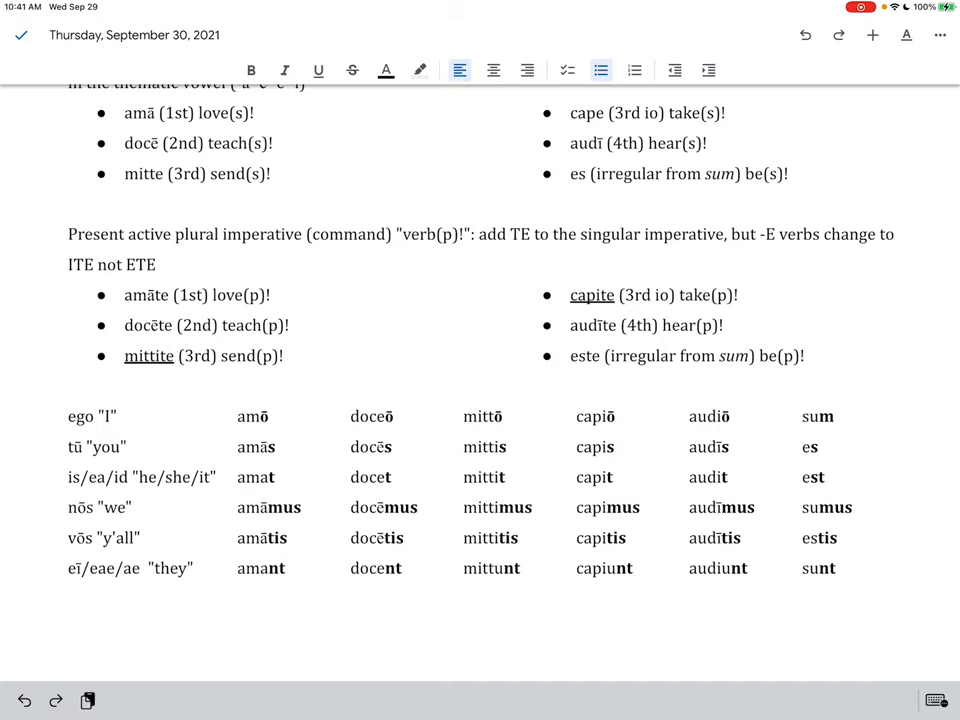
double_click(148, 356)
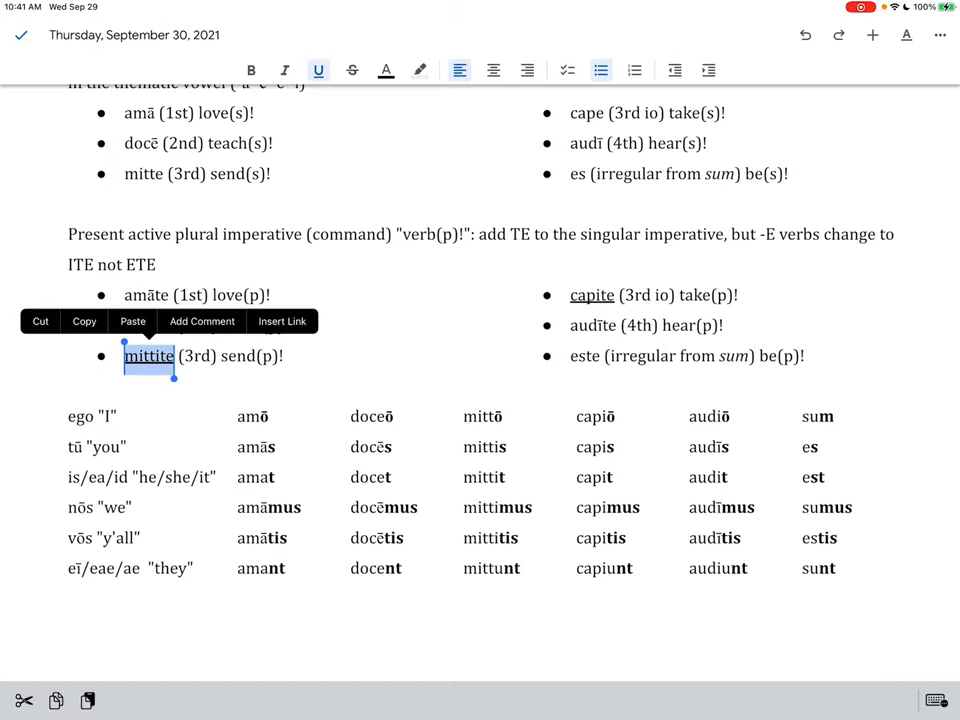
double_click(592, 294)
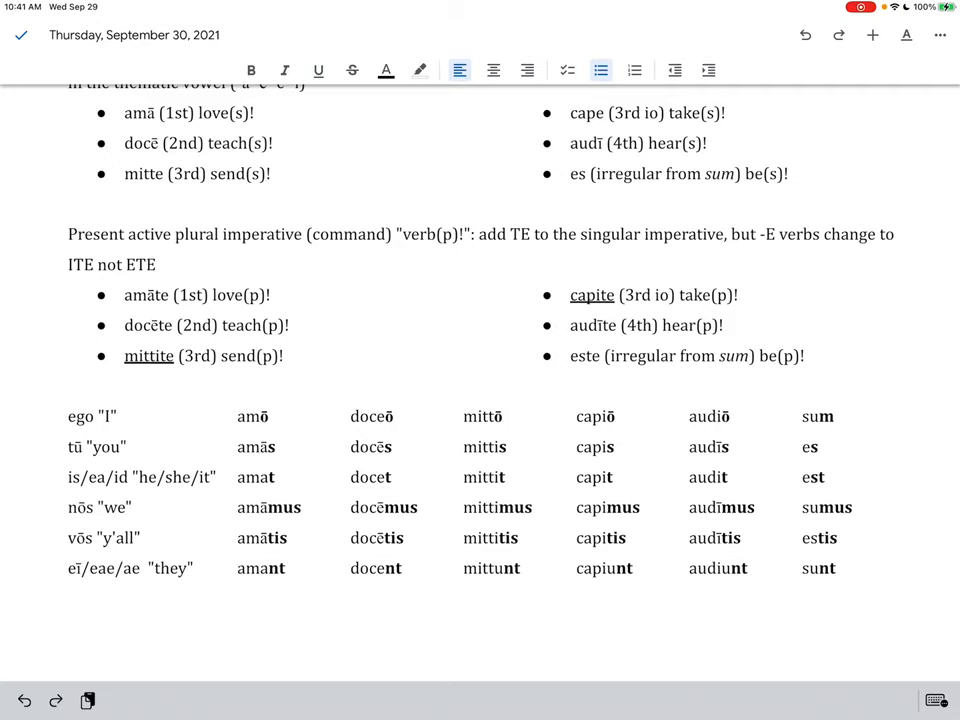
left_click(284, 356)
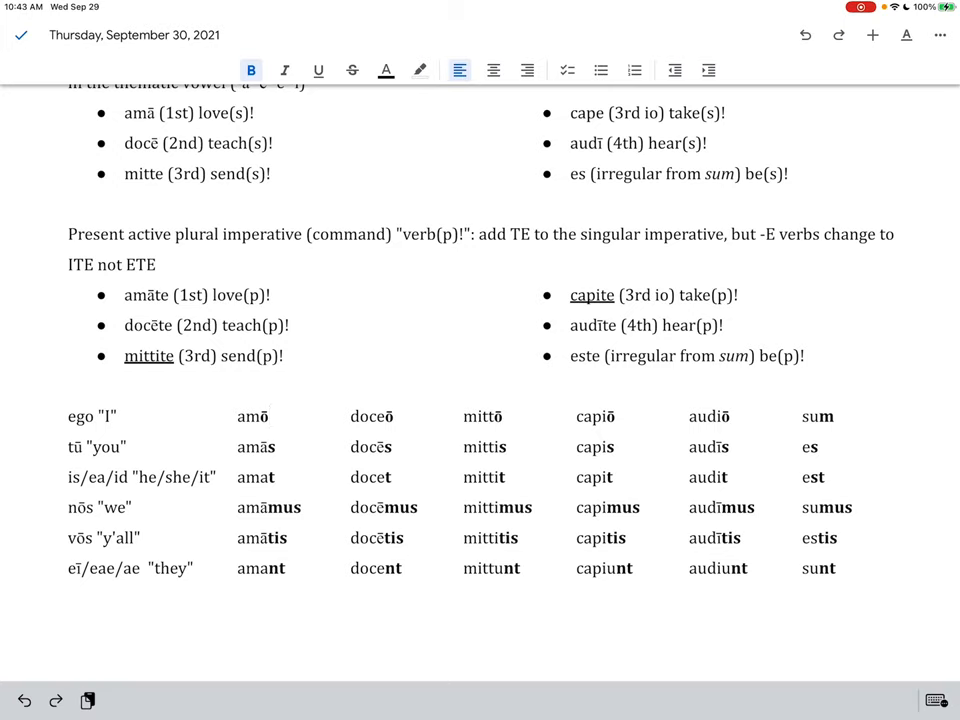
left_click(276, 476)
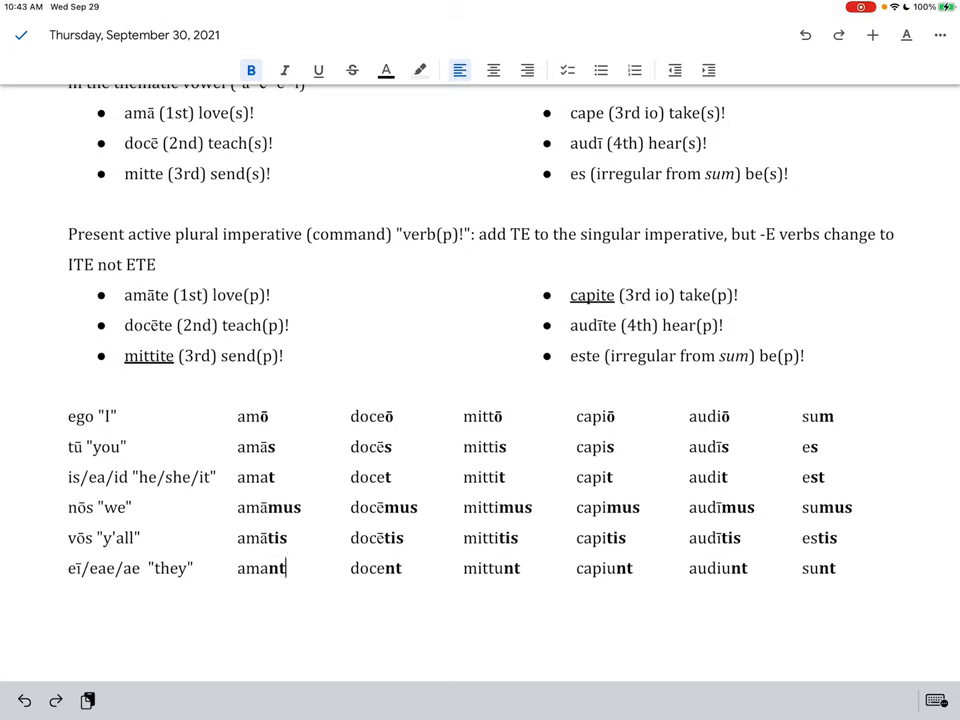
left_click(408, 416)
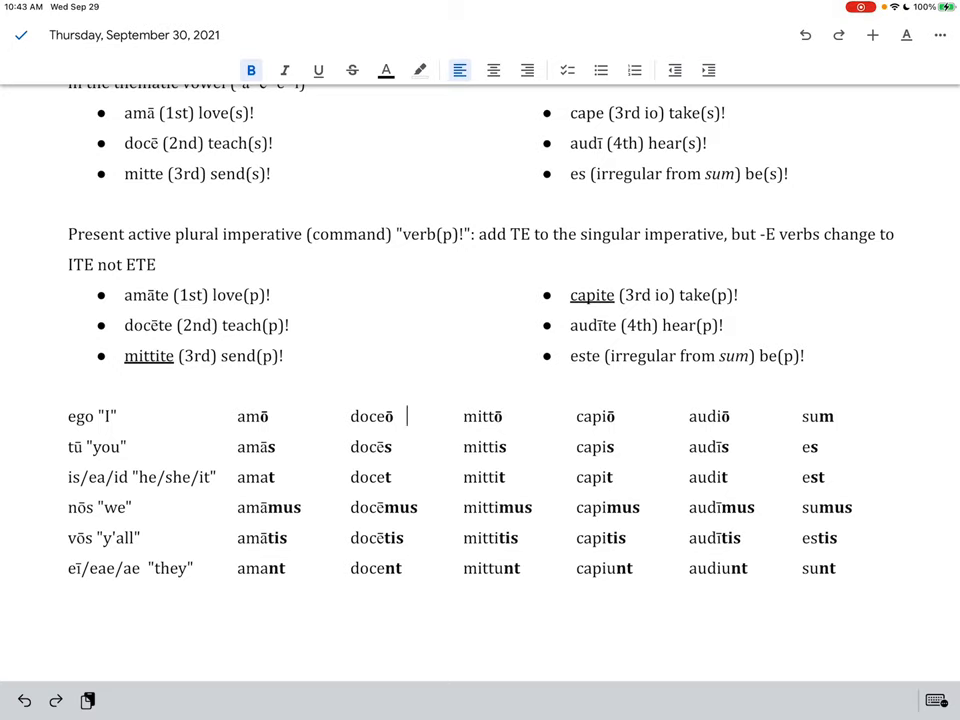
left_click(408, 416)
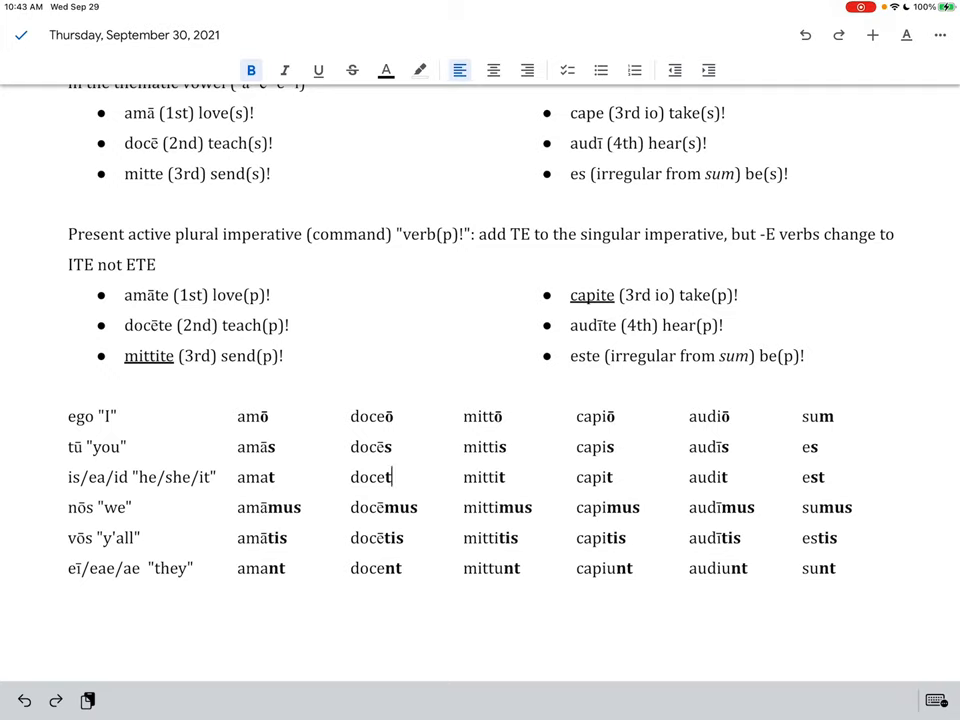
left_click(404, 568)
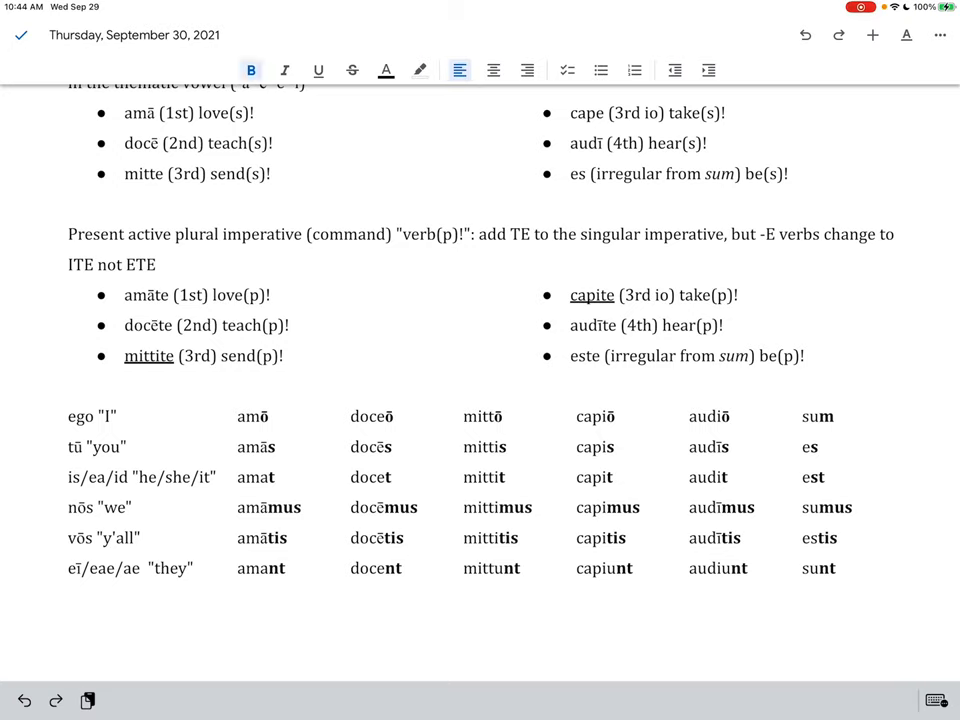
left_click(504, 416)
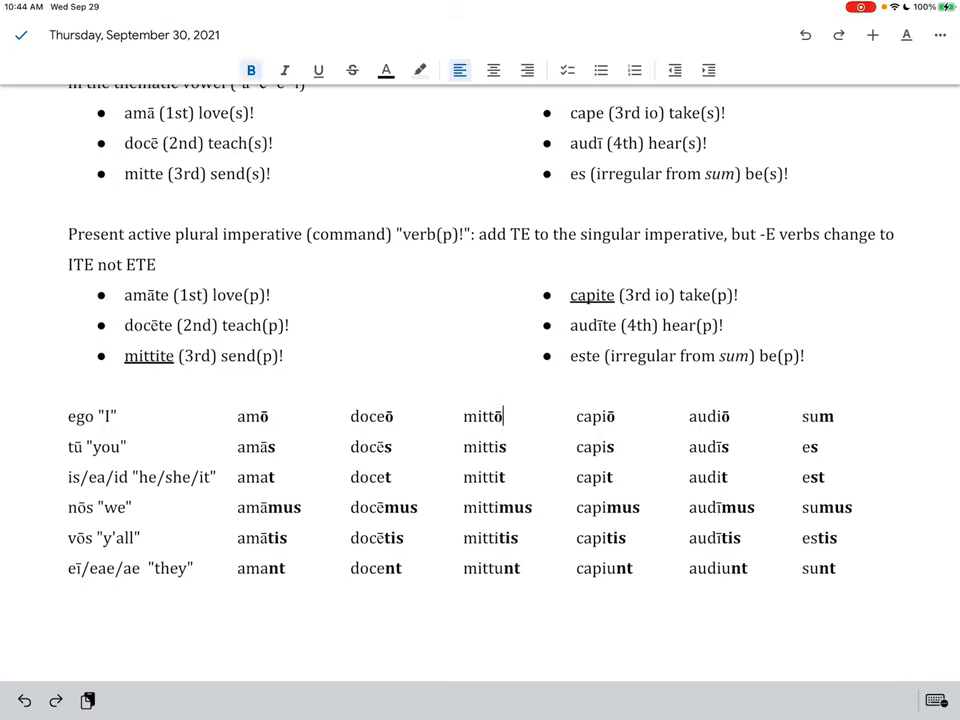
left_click(512, 446)
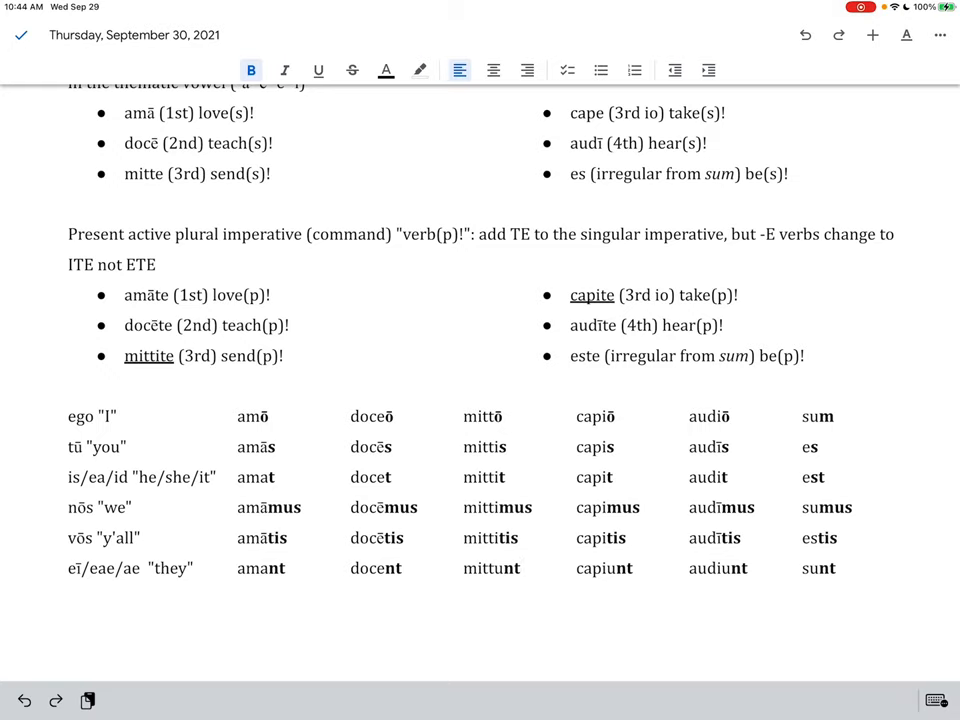
left_click(730, 416)
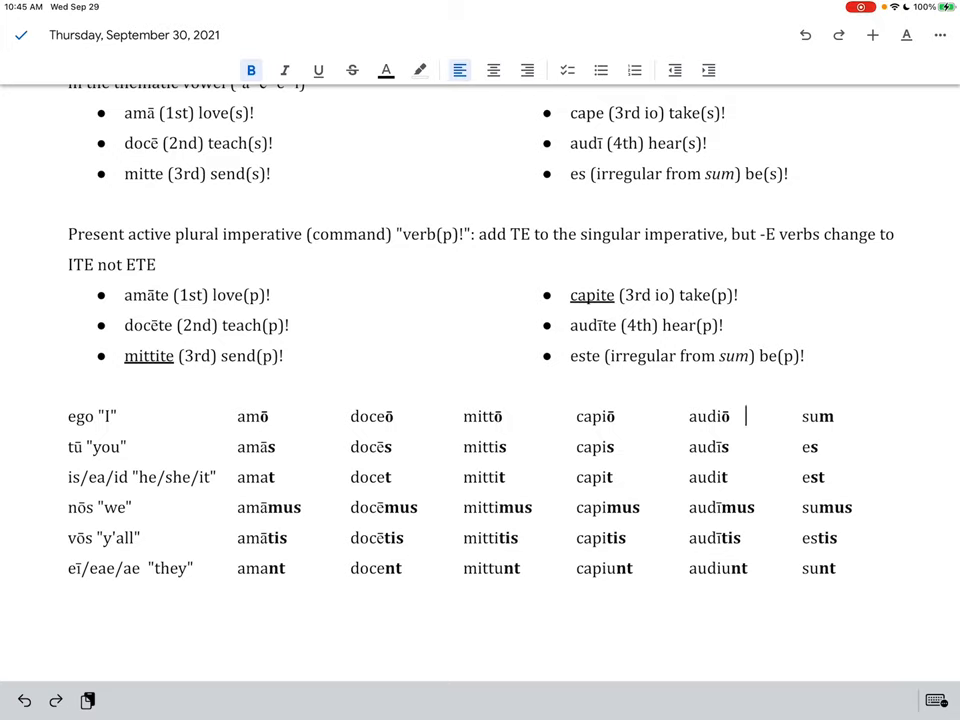
left_click(616, 416)
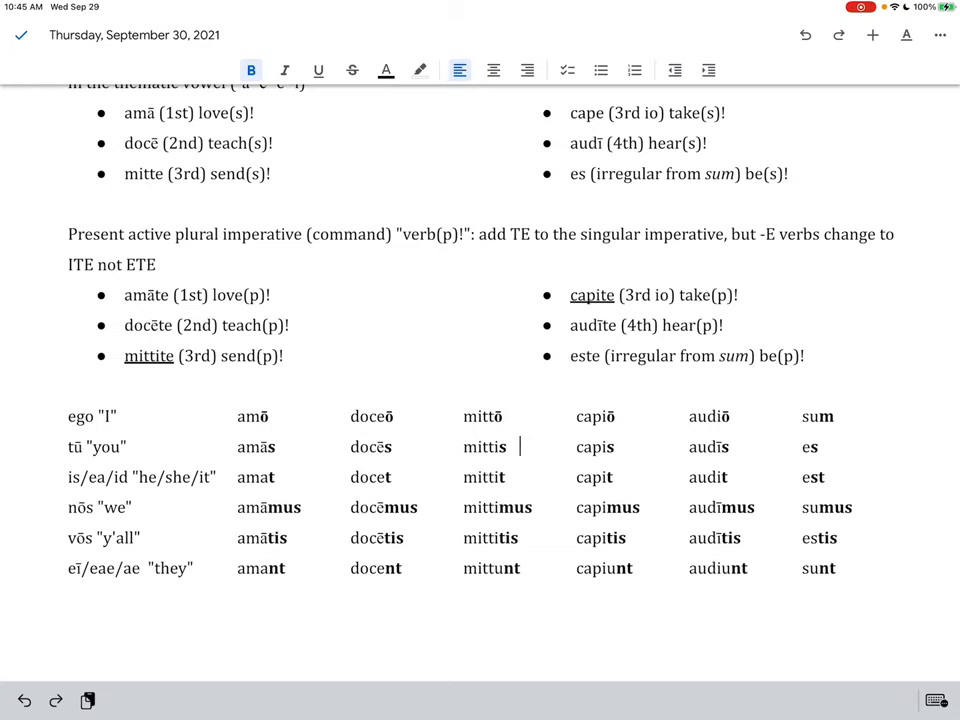
left_click(744, 446)
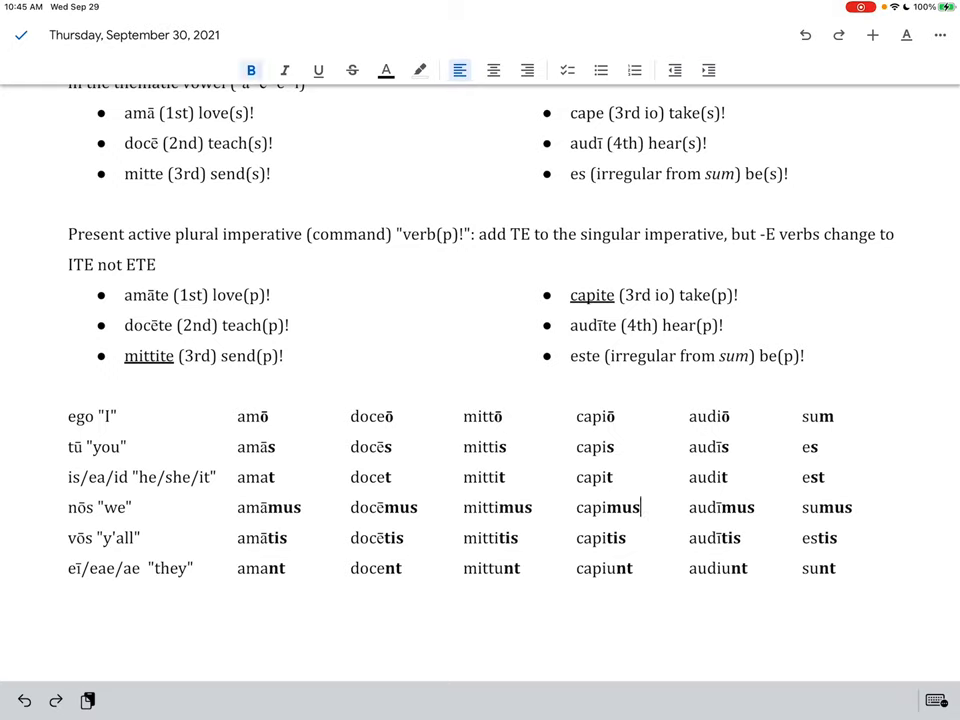
left_click(534, 508)
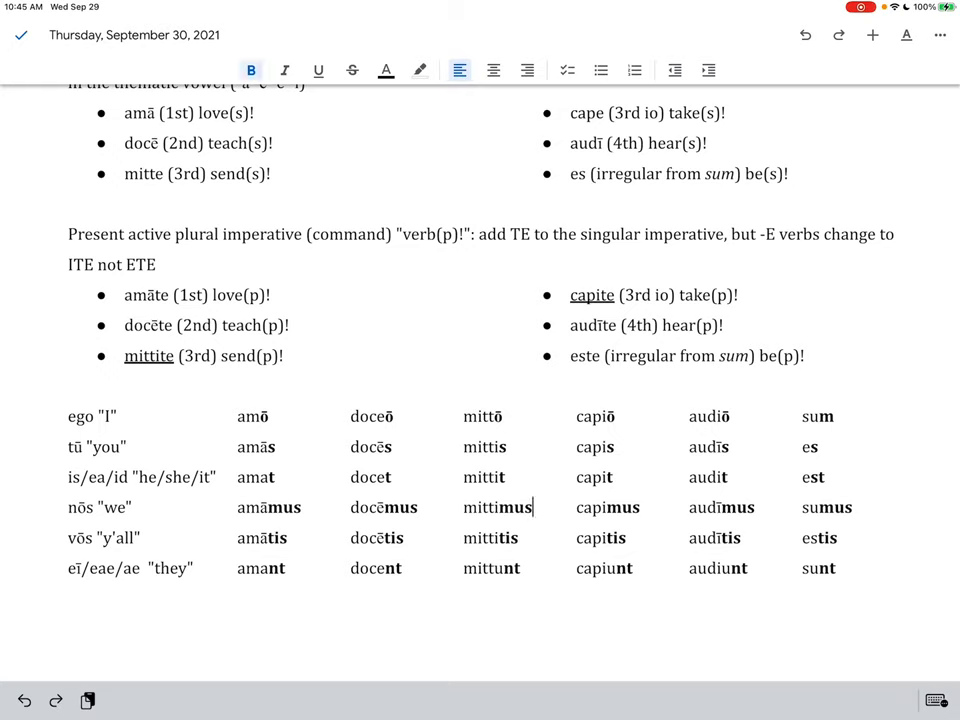